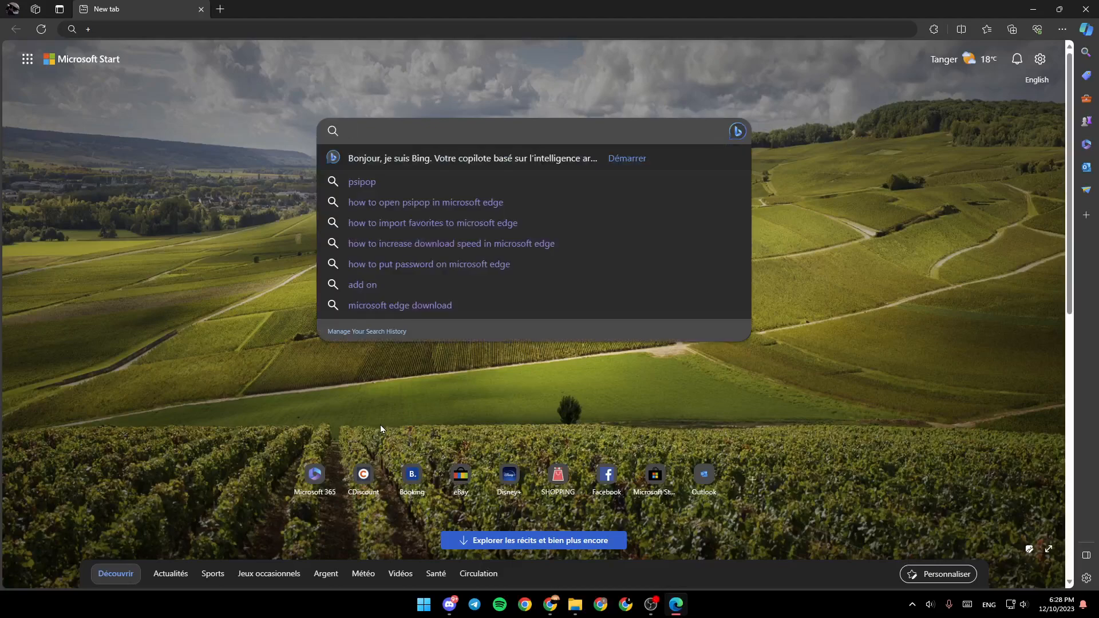
# Reach the Microsoft Edge Add-ons store from the Extensions toolbar menu
pyautogui.click(932, 273)
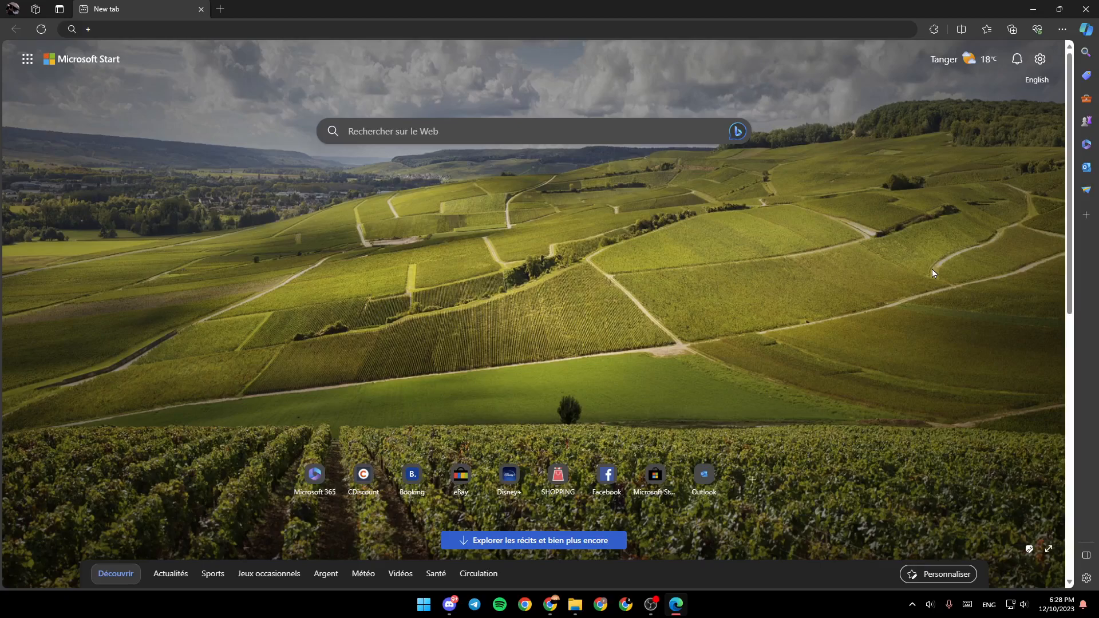
pyautogui.moveTo(611, 282)
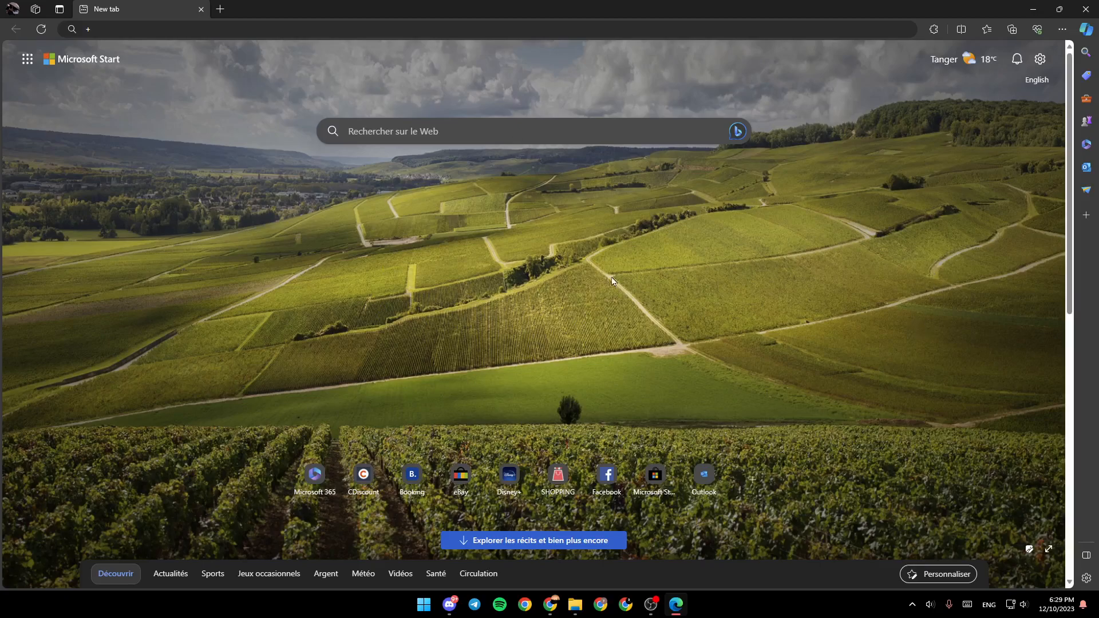
pyautogui.moveTo(638, 274)
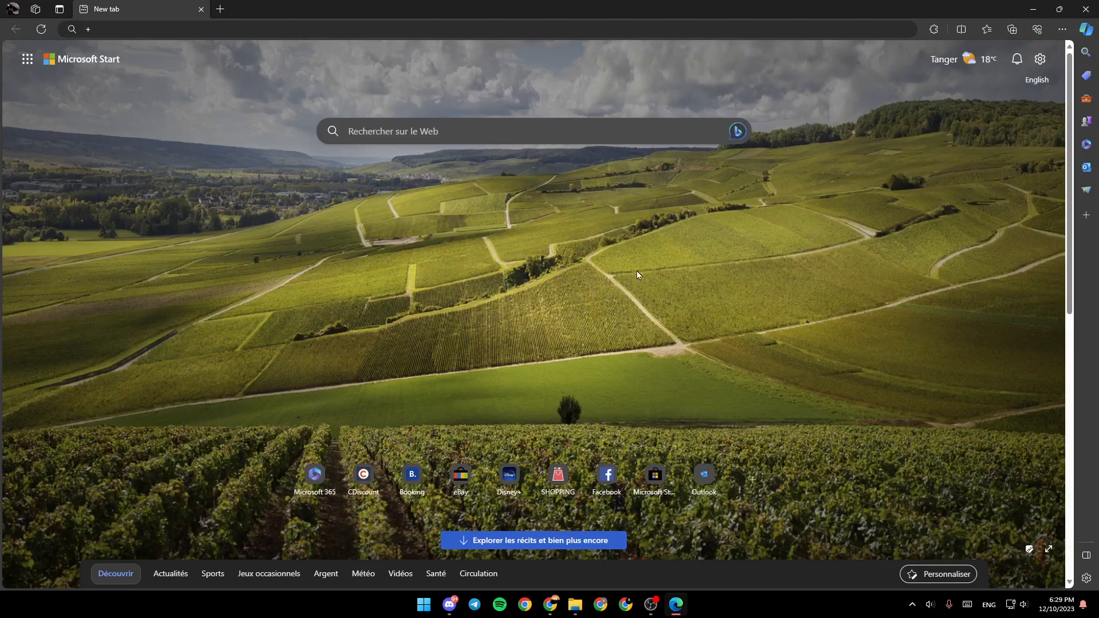
pyautogui.moveTo(700, 269)
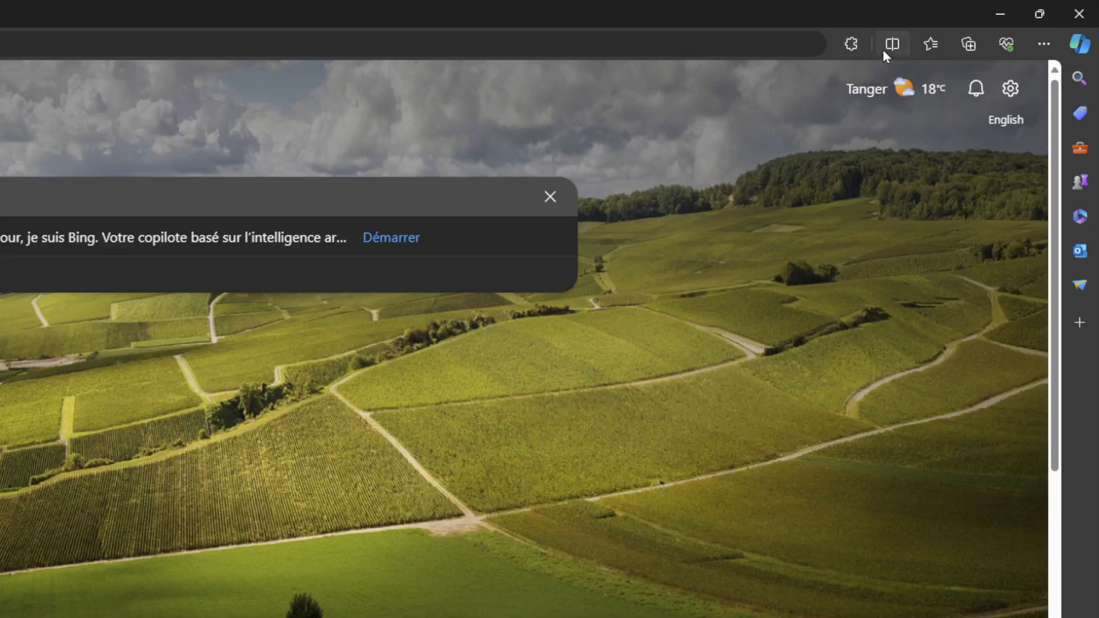
pyautogui.moveTo(931, 45)
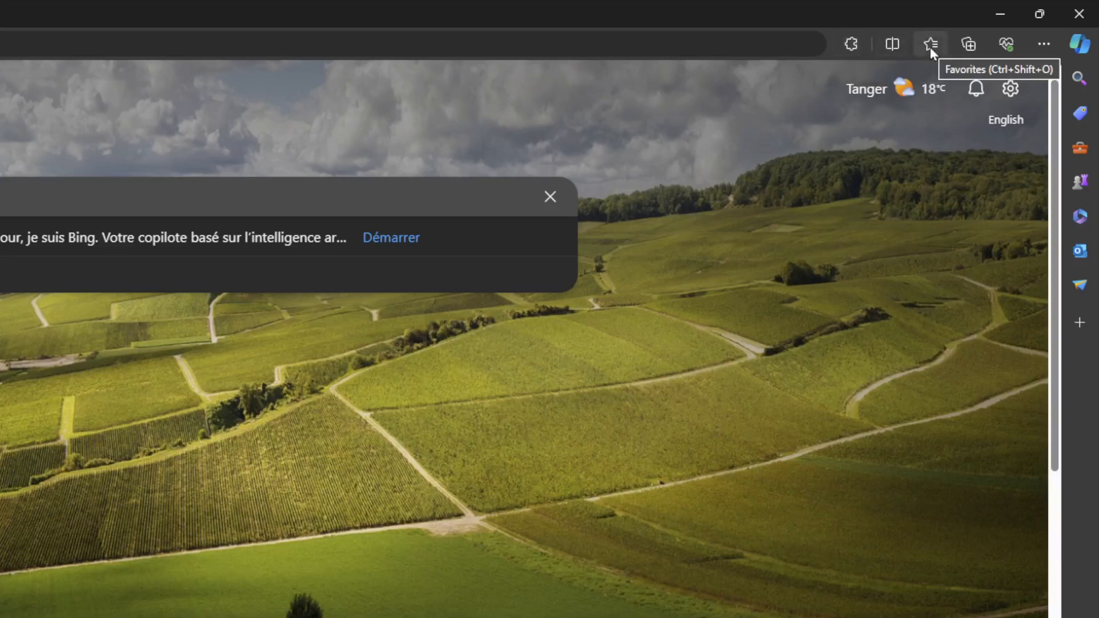
pyautogui.moveTo(969, 44)
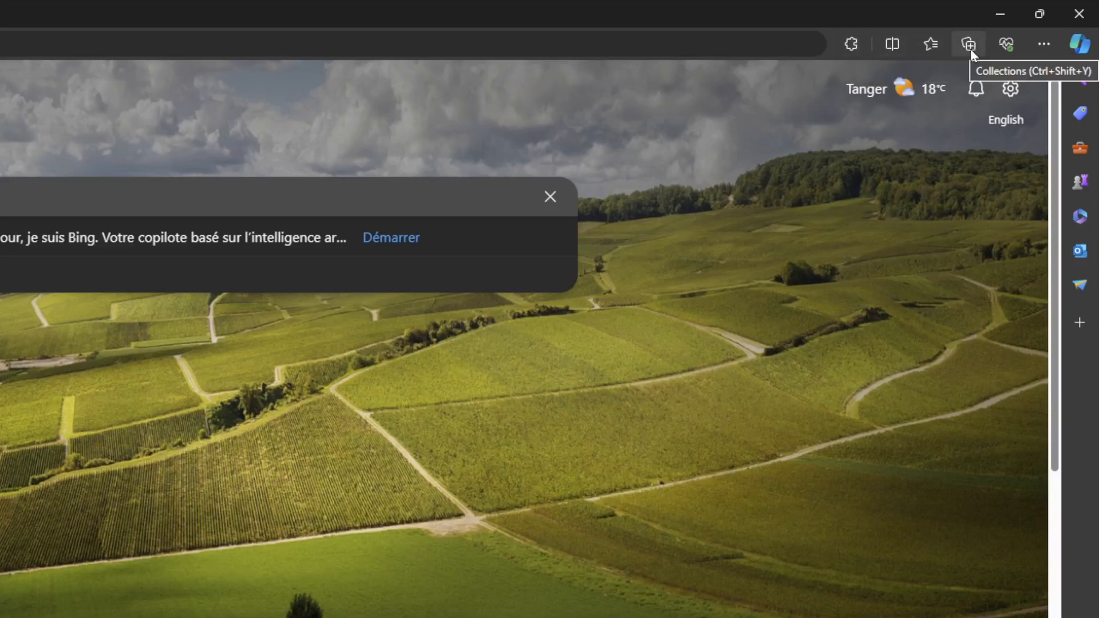
pyautogui.moveTo(1044, 45)
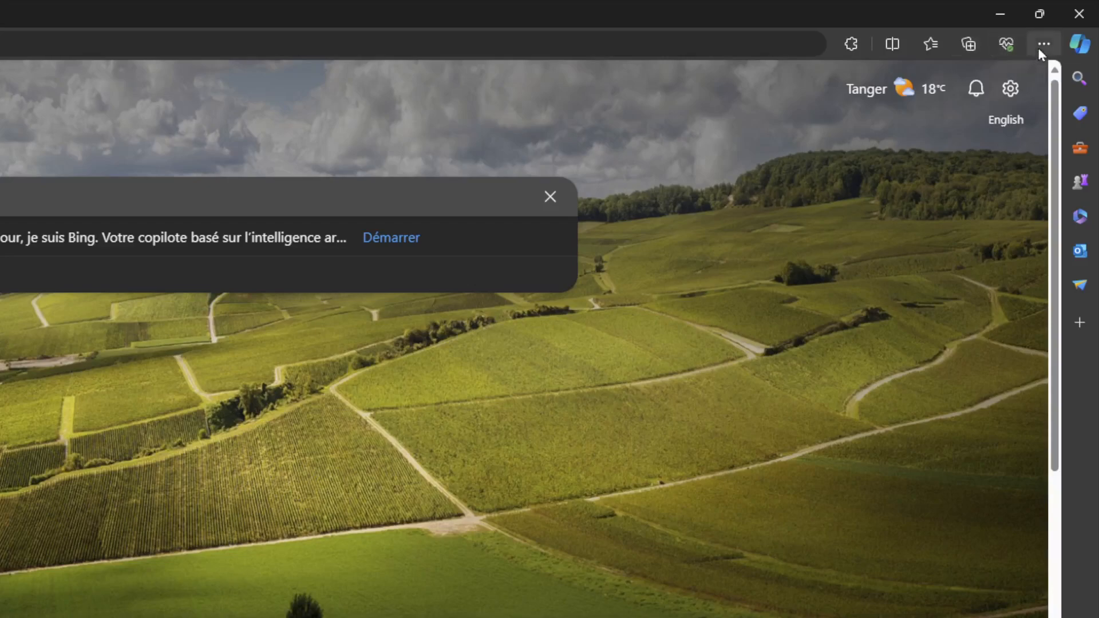
pyautogui.moveTo(1045, 44)
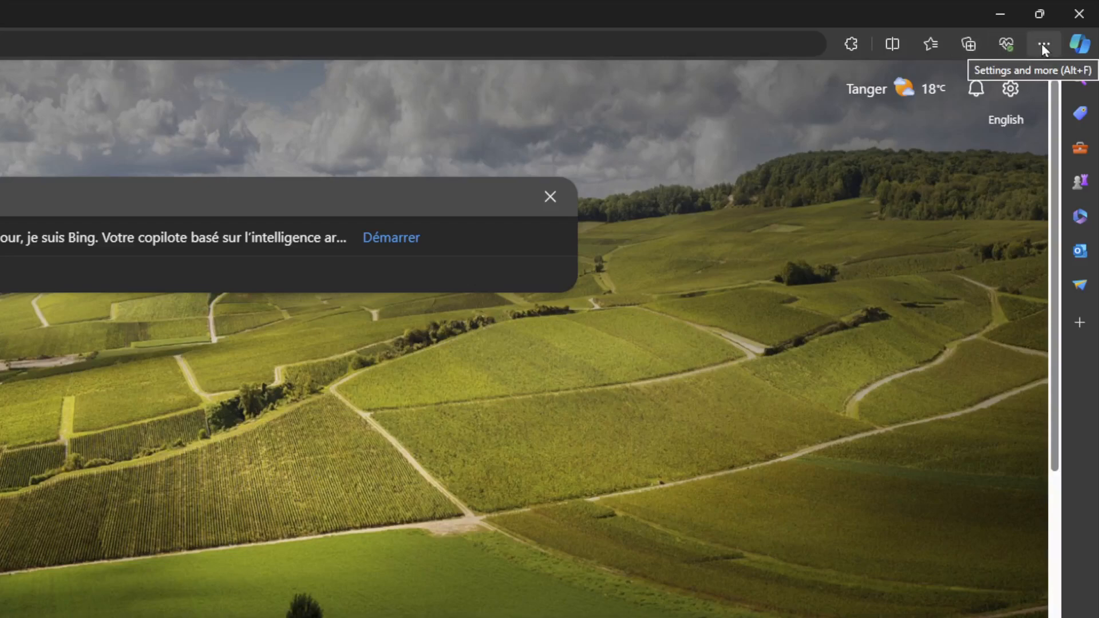
pyautogui.click(851, 43)
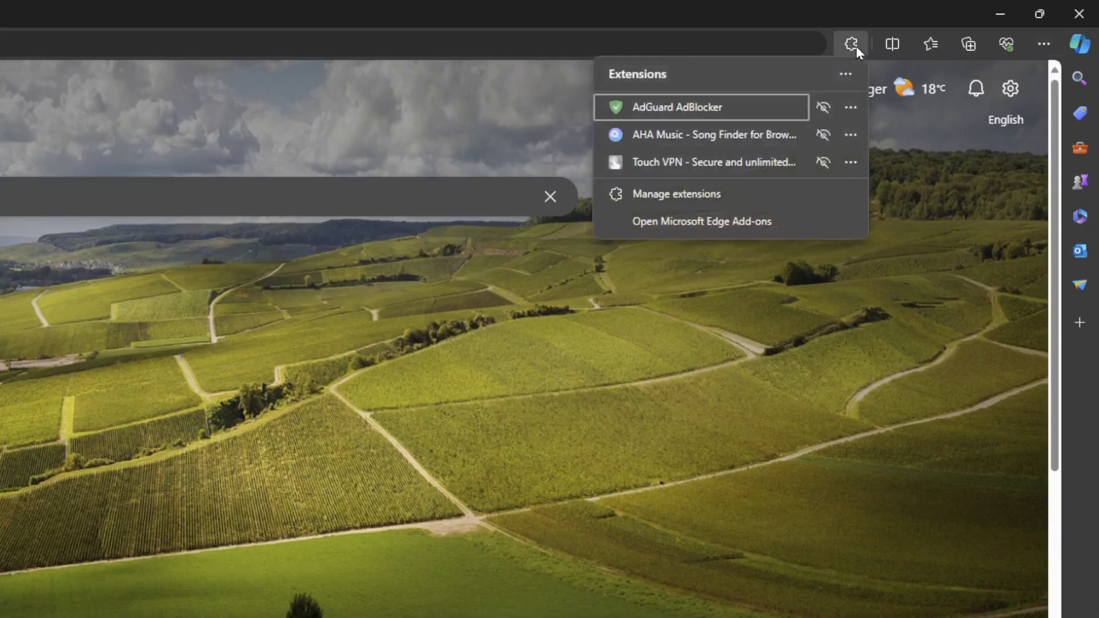
pyautogui.moveTo(659, 135)
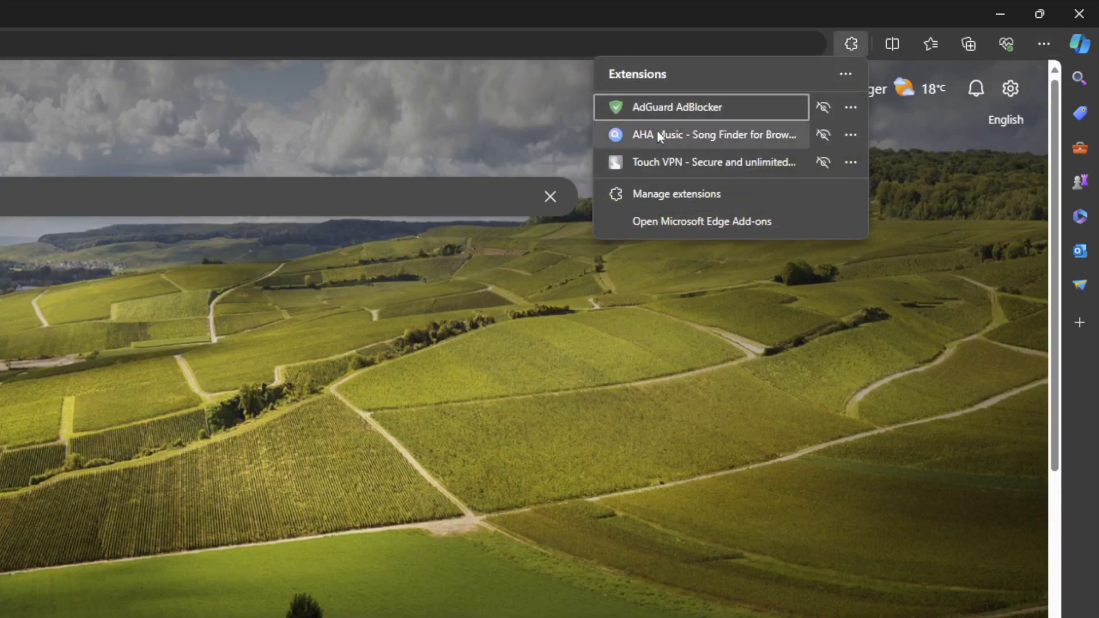
pyautogui.moveTo(690, 199)
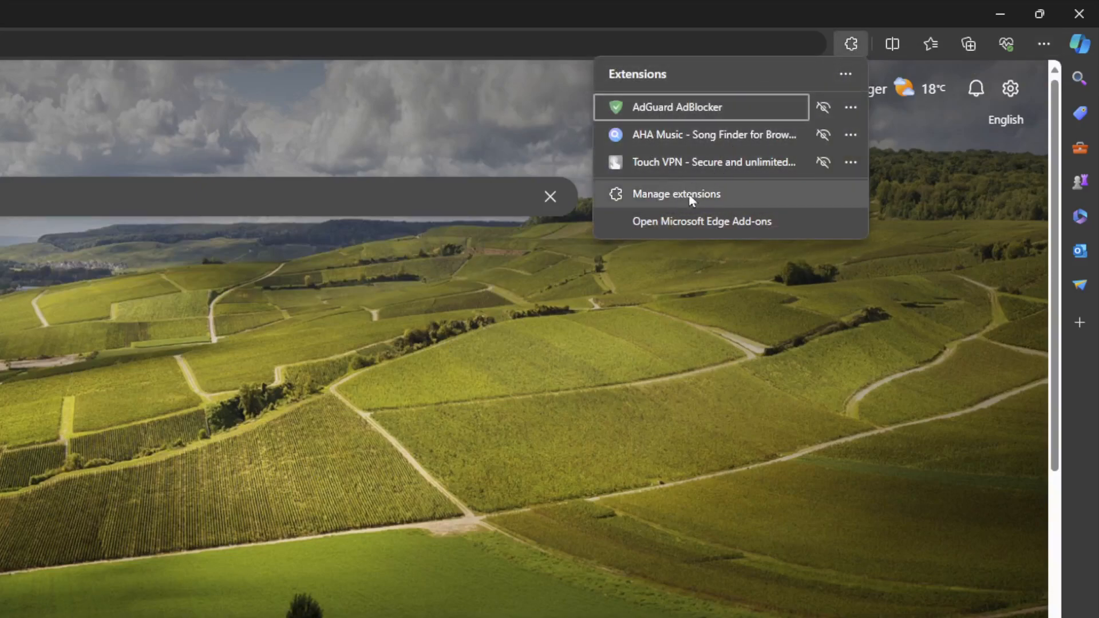
pyautogui.moveTo(679, 225)
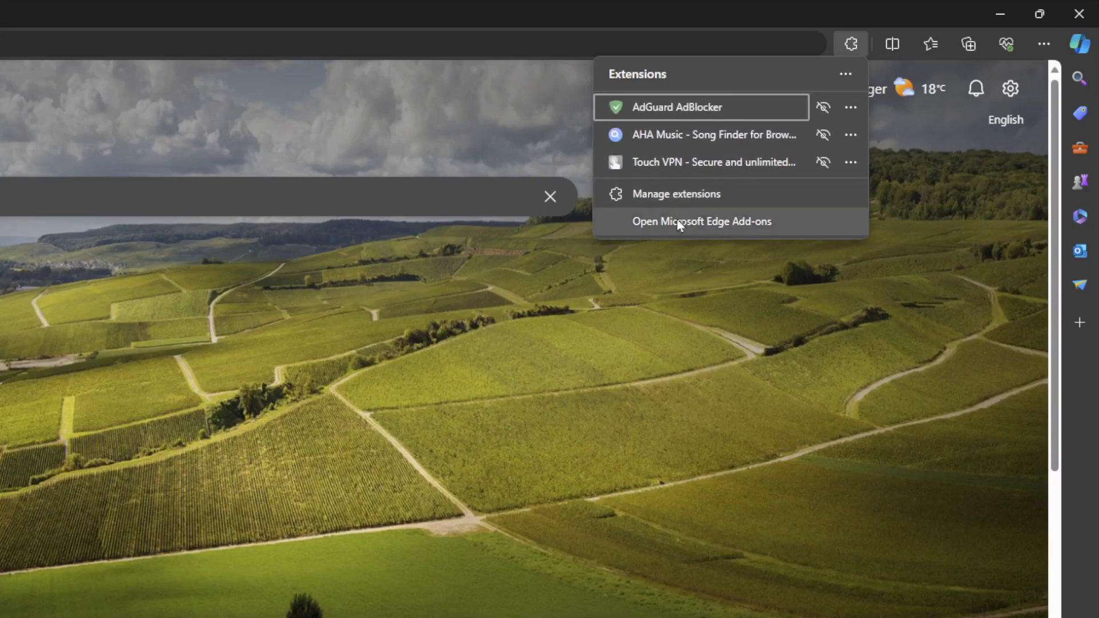
pyautogui.moveTo(696, 230)
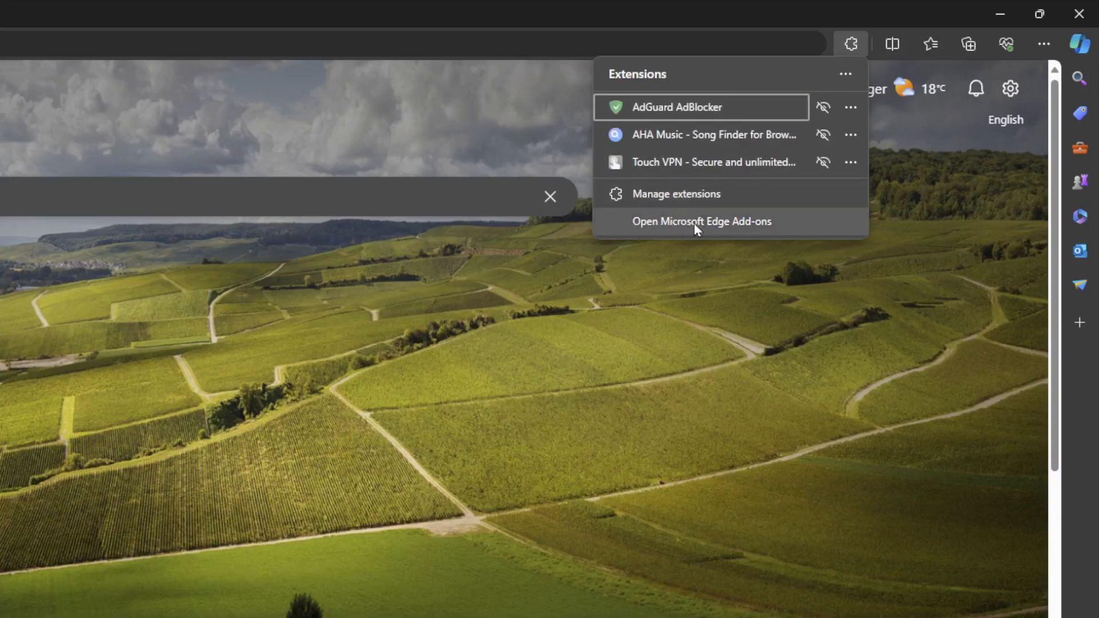
pyautogui.click(701, 221)
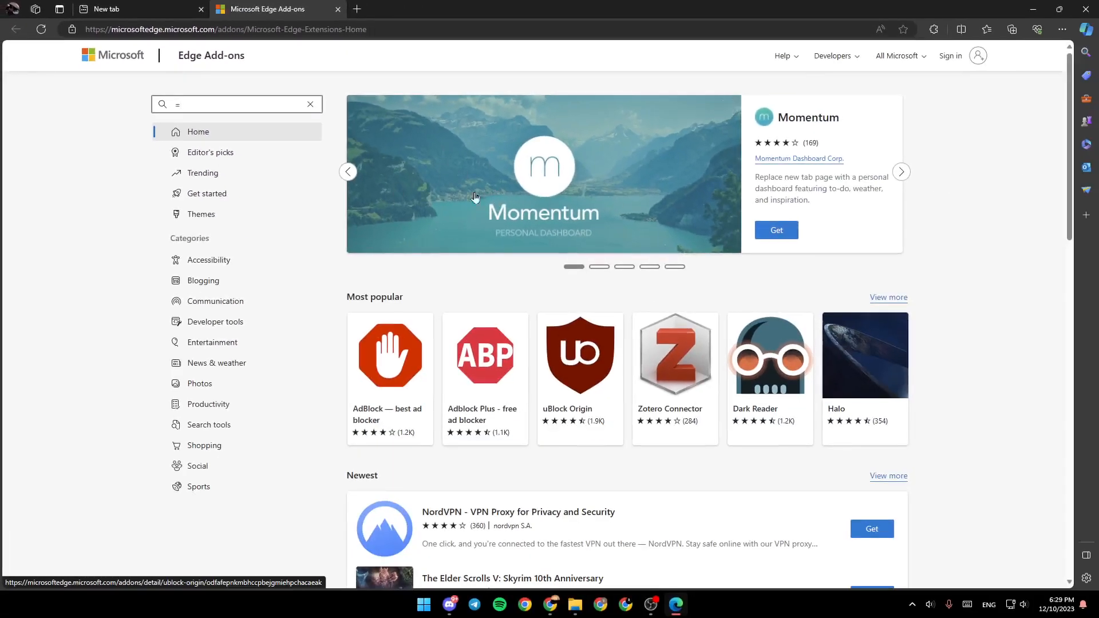
pyautogui.moveTo(471, 294)
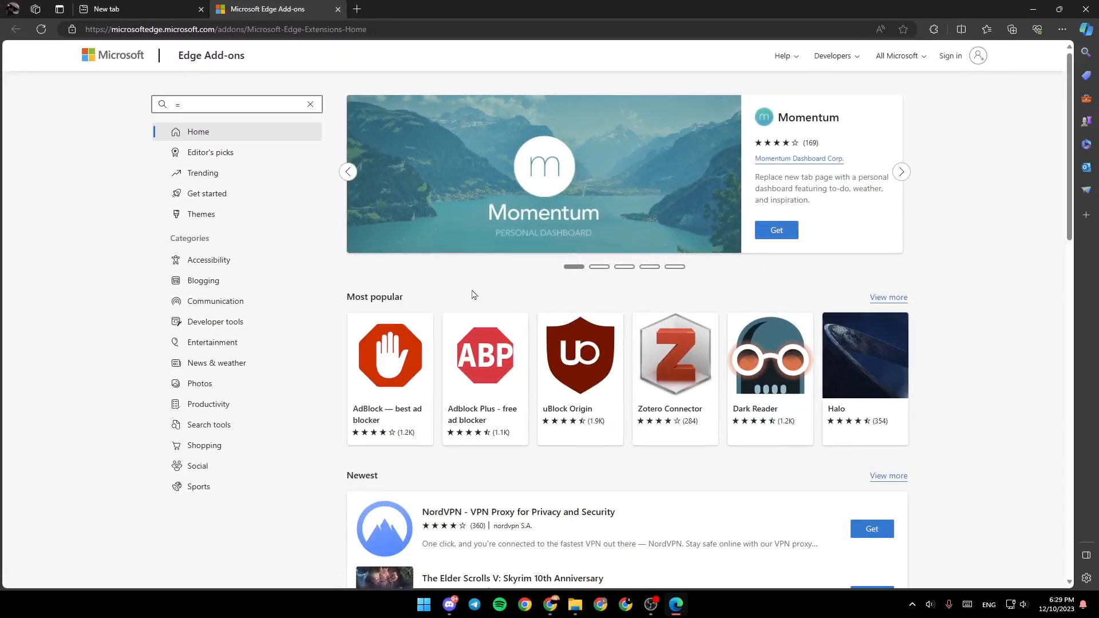
pyautogui.moveTo(646, 414)
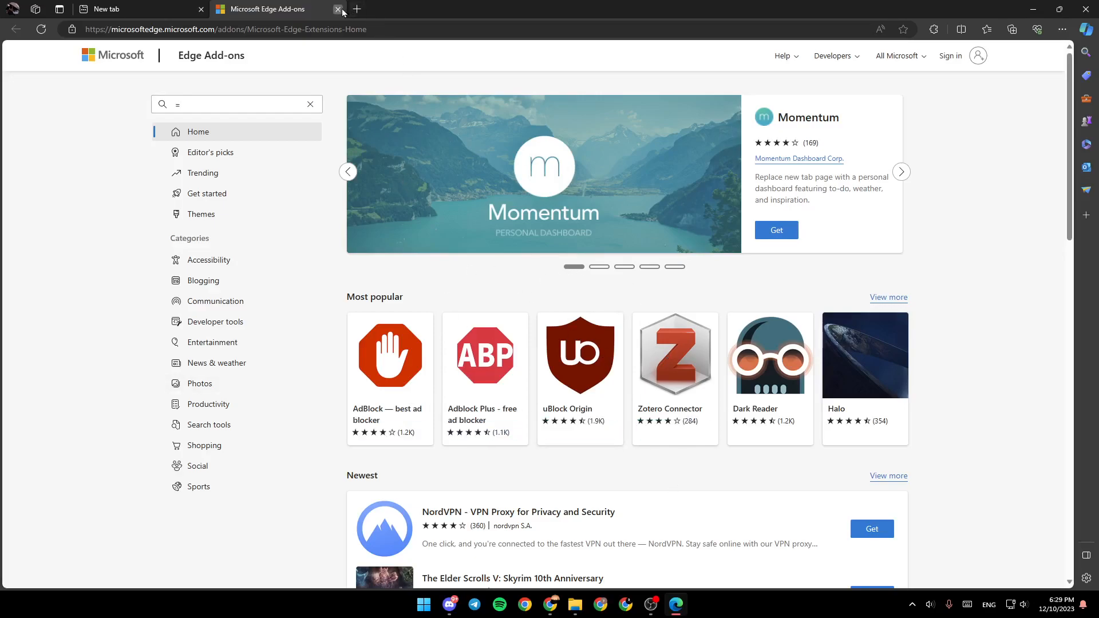
# Close the store tab, search Bing for 'add ons' and reopen the Microsoft Edge Addons result
pyautogui.click(339, 8)
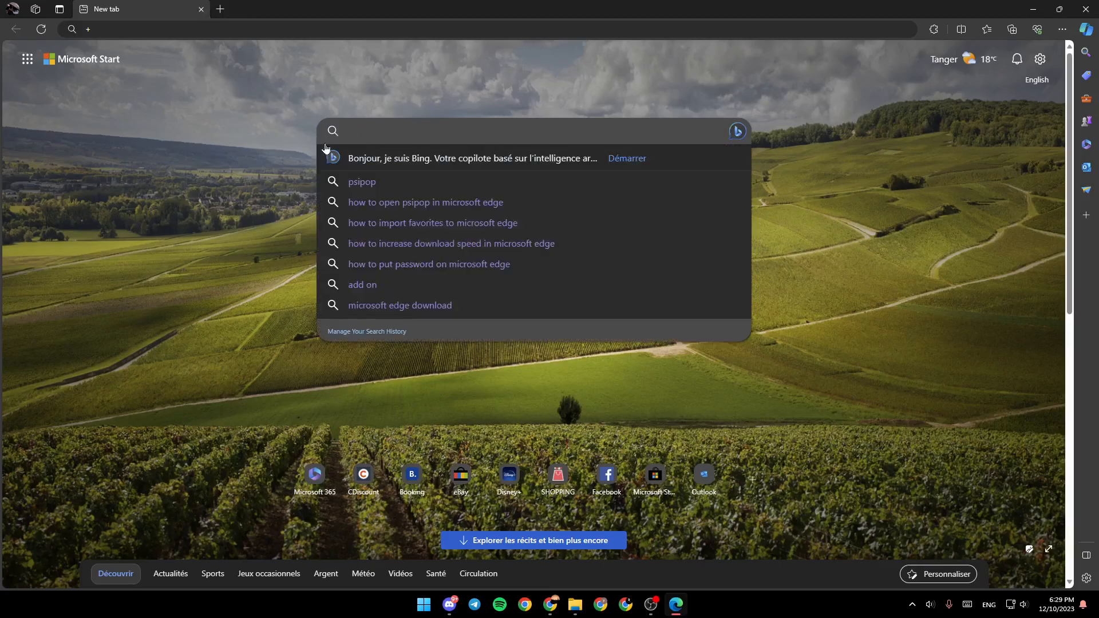
pyautogui.write('add ons')
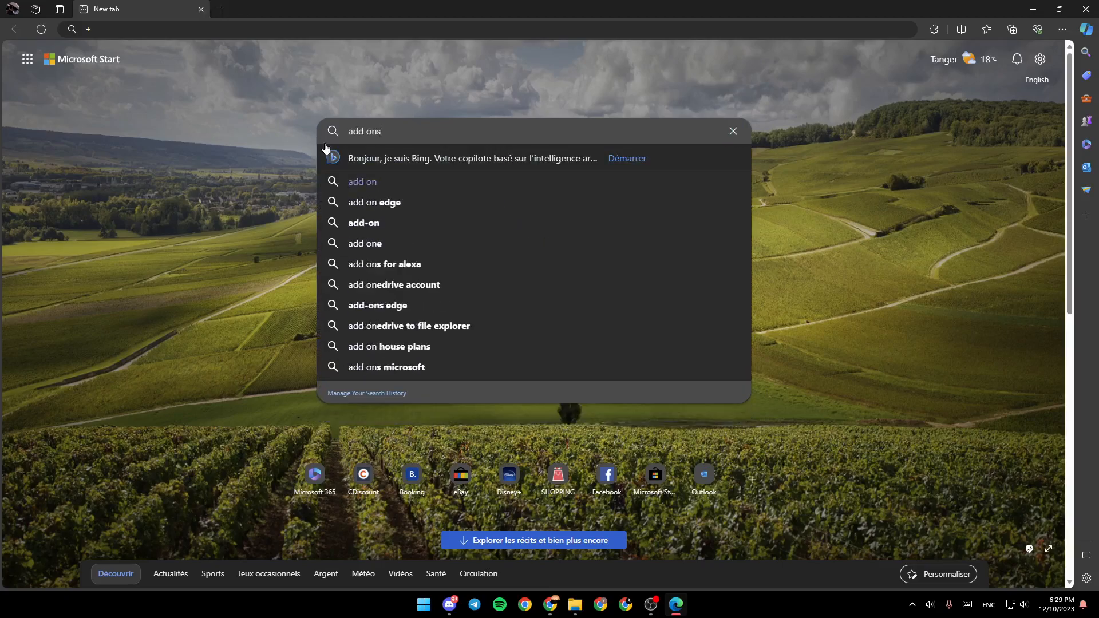
pyautogui.press('Return')
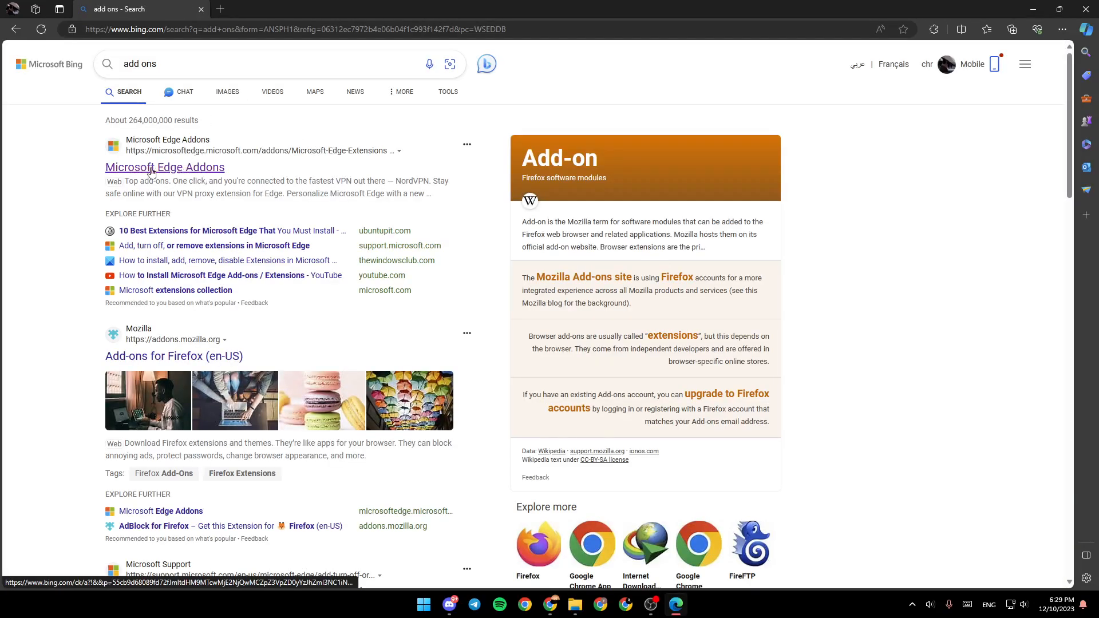
pyautogui.click(165, 167)
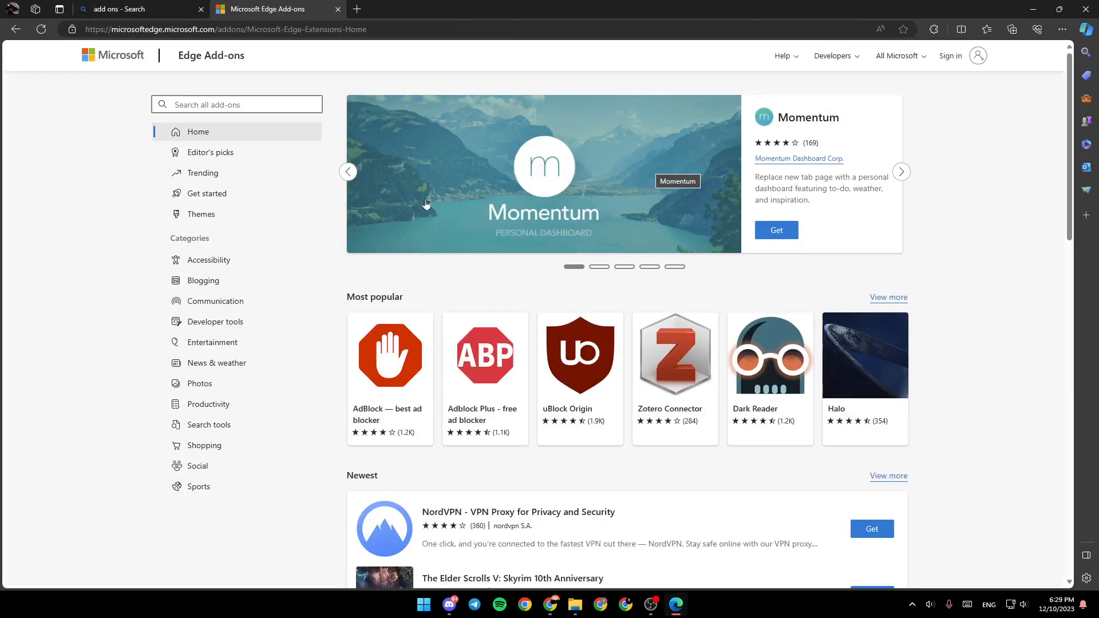
pyautogui.moveTo(539, 258)
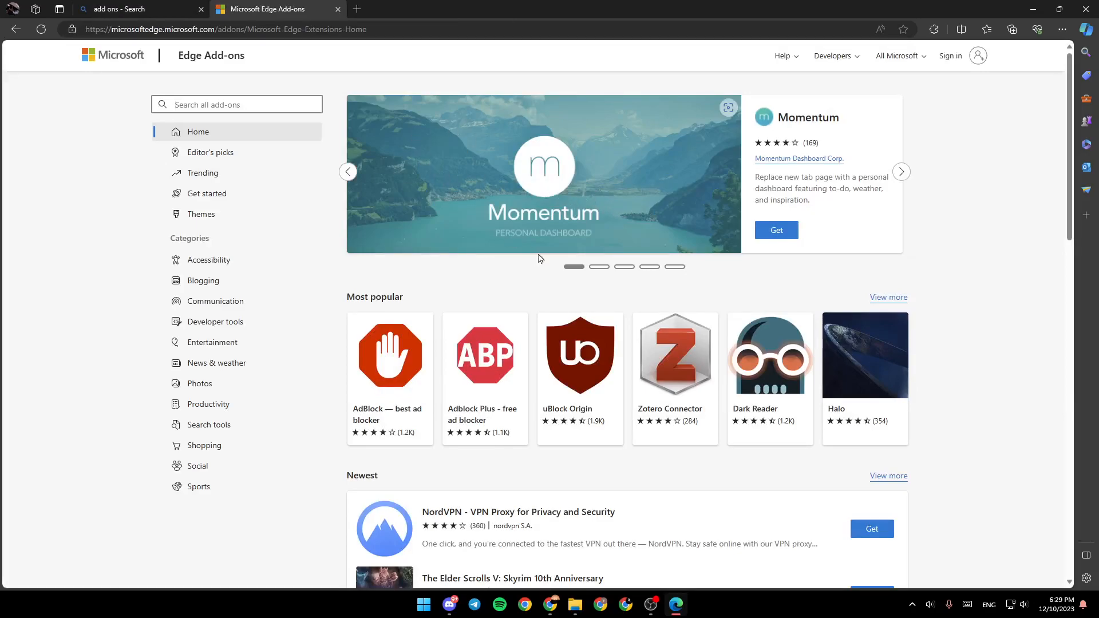
pyautogui.moveTo(618, 245)
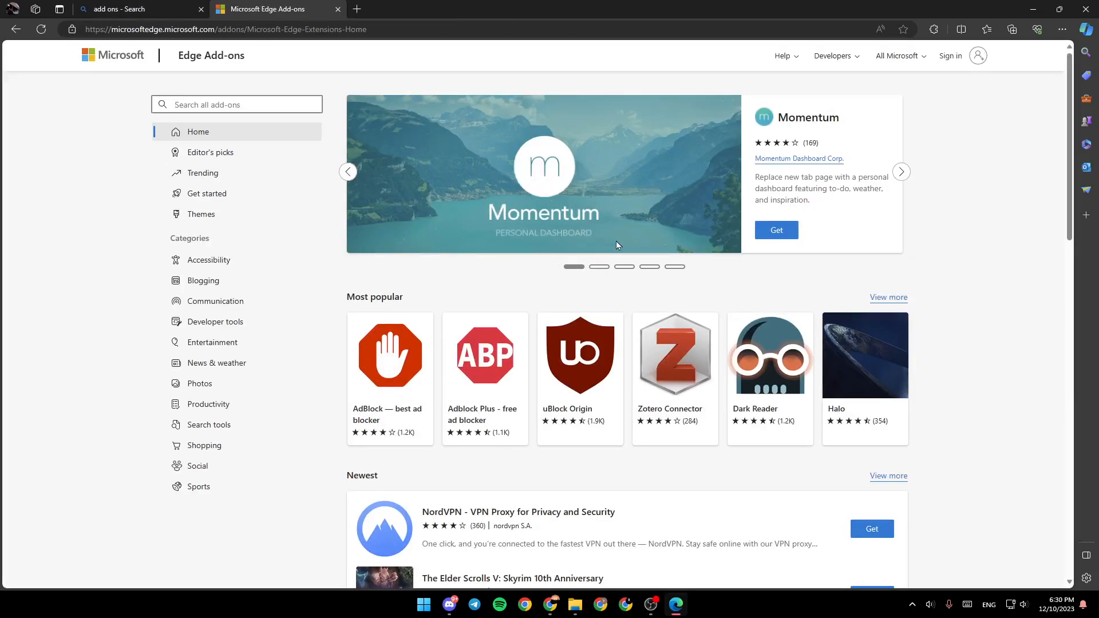
# Search the add-ons store for 'idm', listing IDM Integration Module first
pyautogui.click(237, 104)
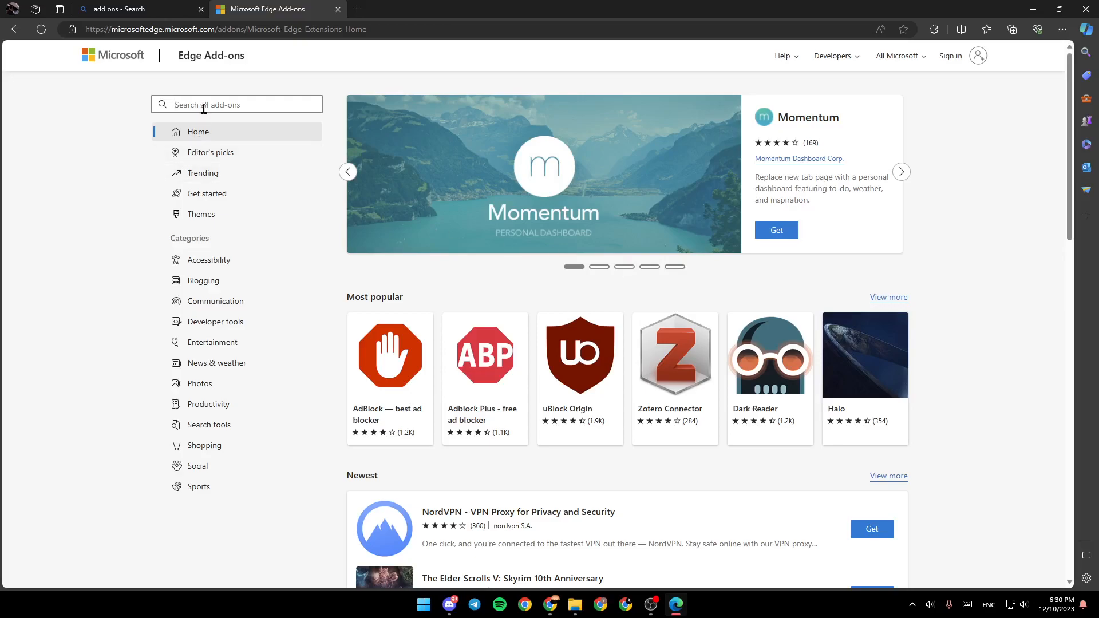
pyautogui.write('i')
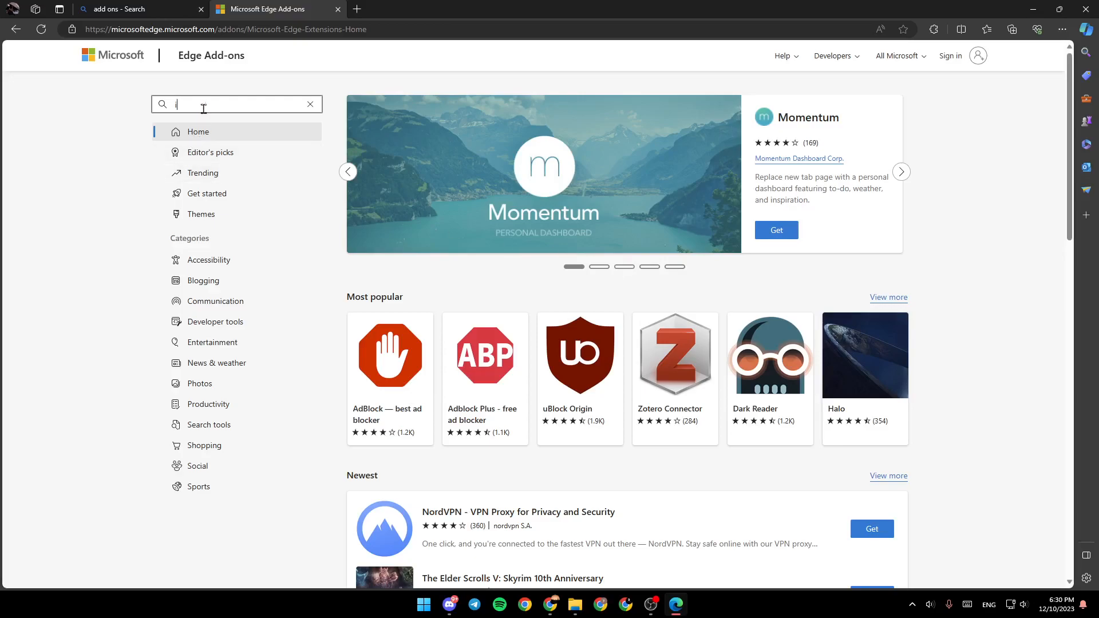
pyautogui.write('dm')
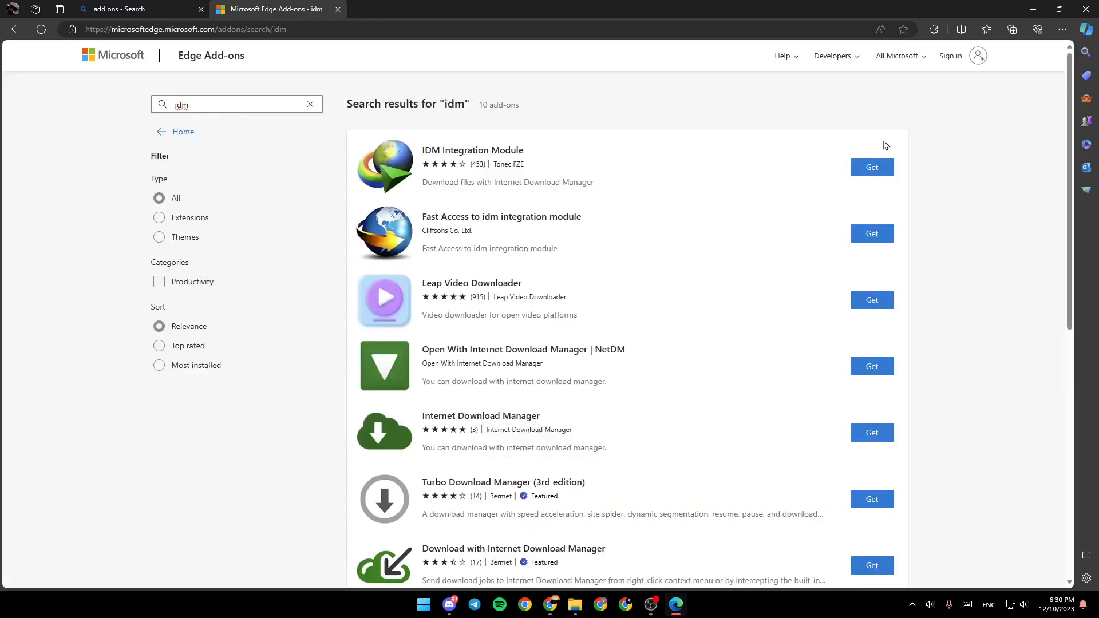
pyautogui.moveTo(439, 164)
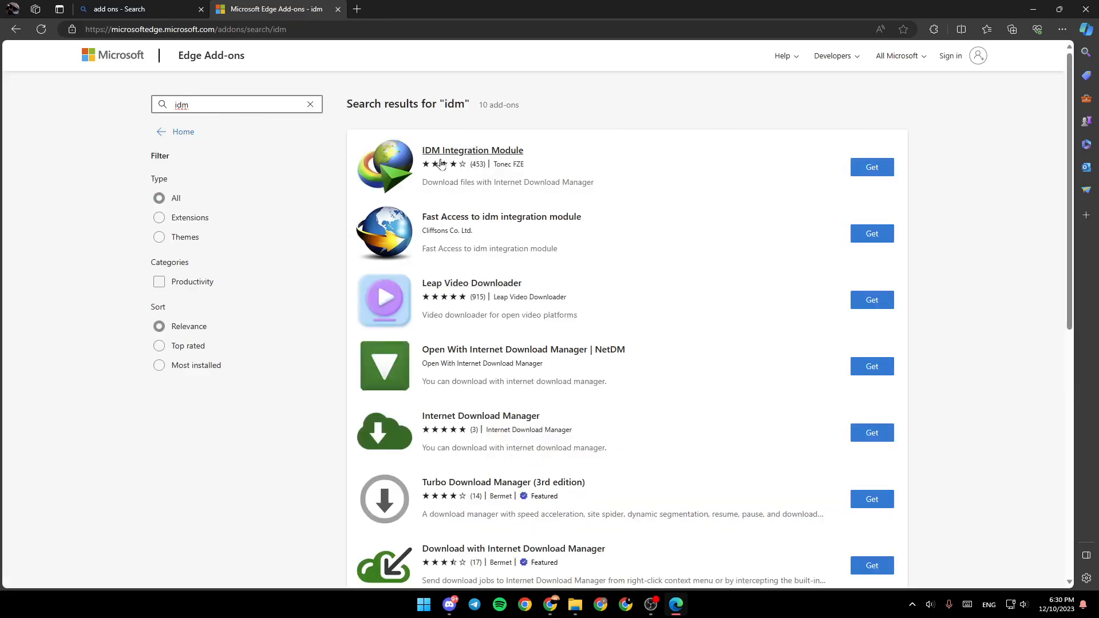
pyautogui.moveTo(473, 150)
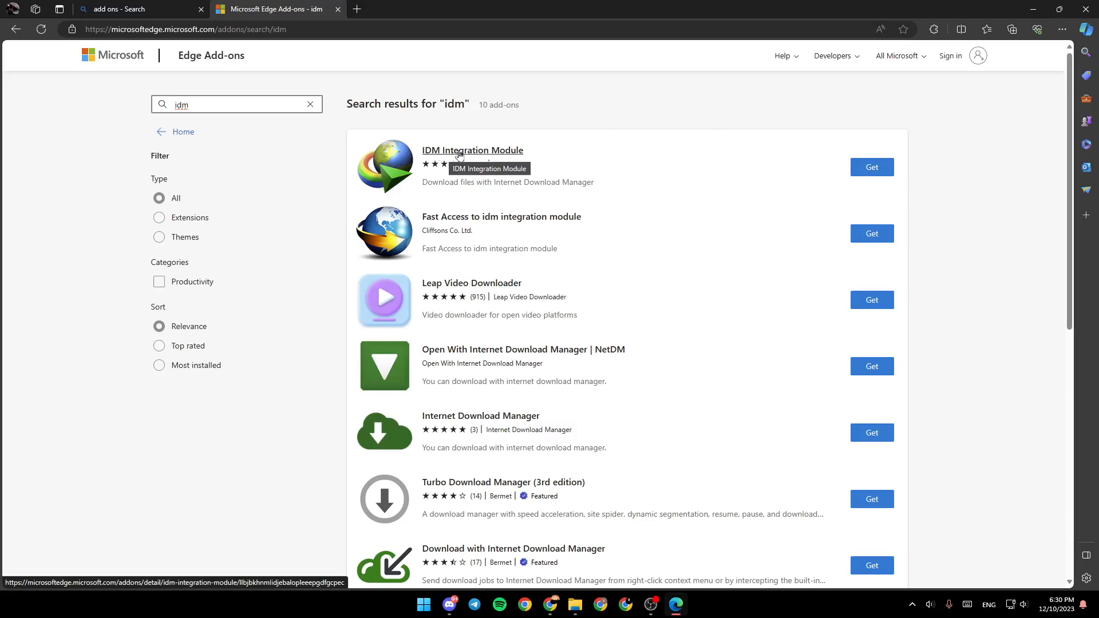
# Review the IDM Integration Module details page
pyautogui.click(473, 150)
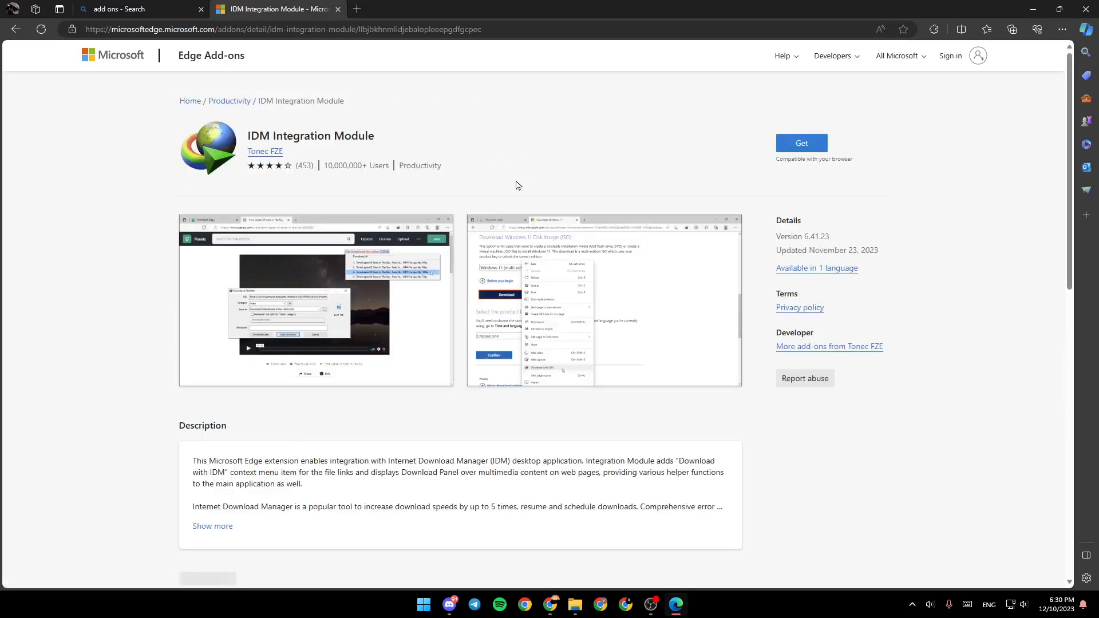
pyautogui.moveTo(264, 151)
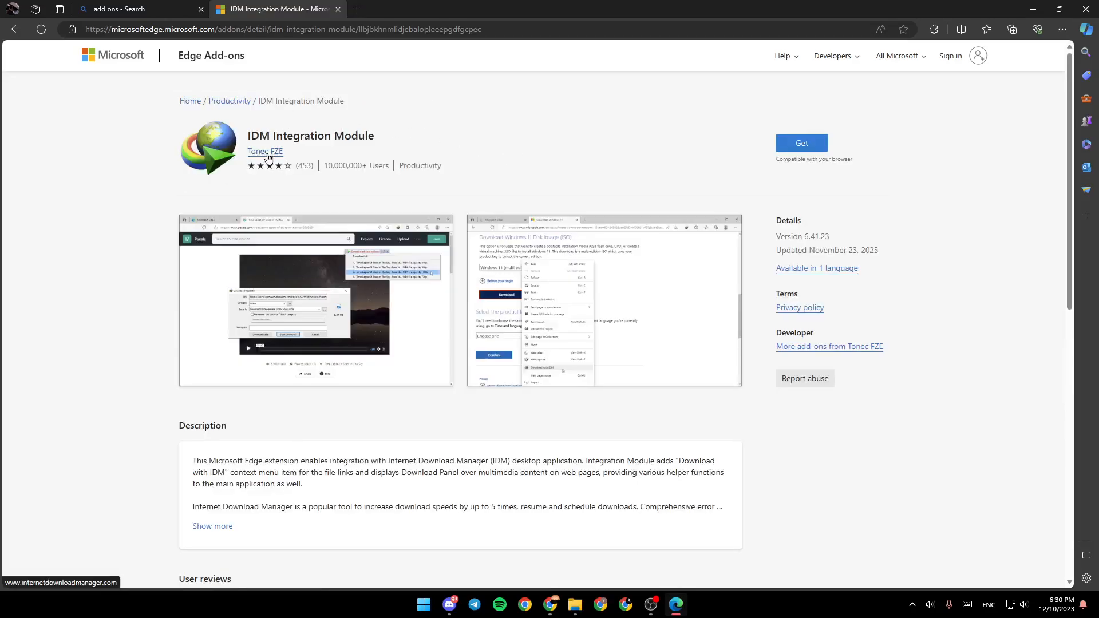
pyautogui.moveTo(252, 145)
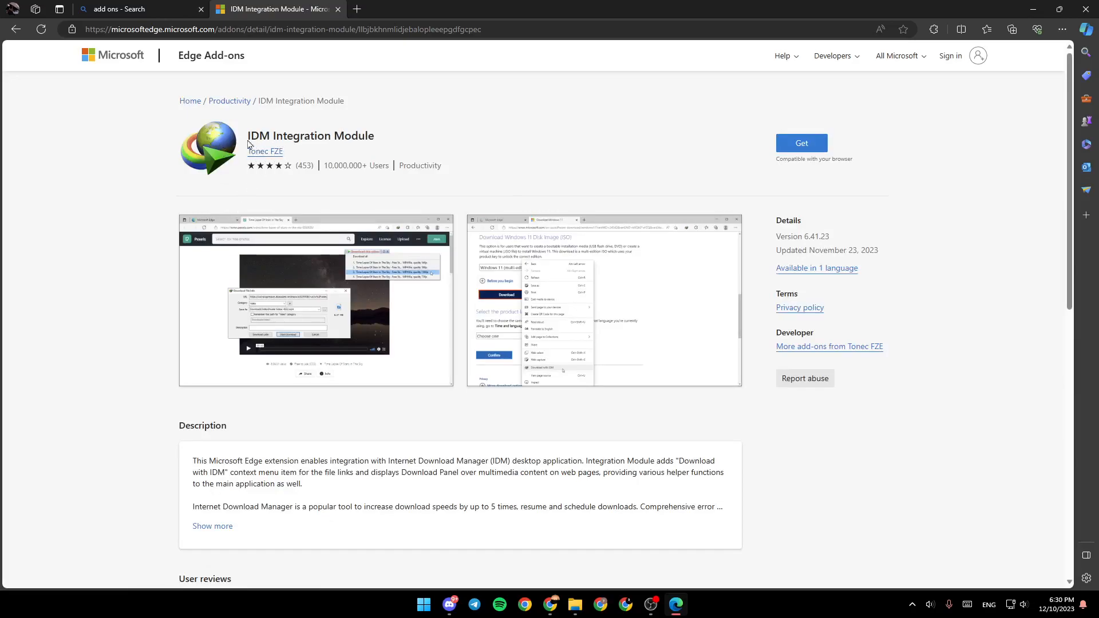
pyautogui.moveTo(264, 151)
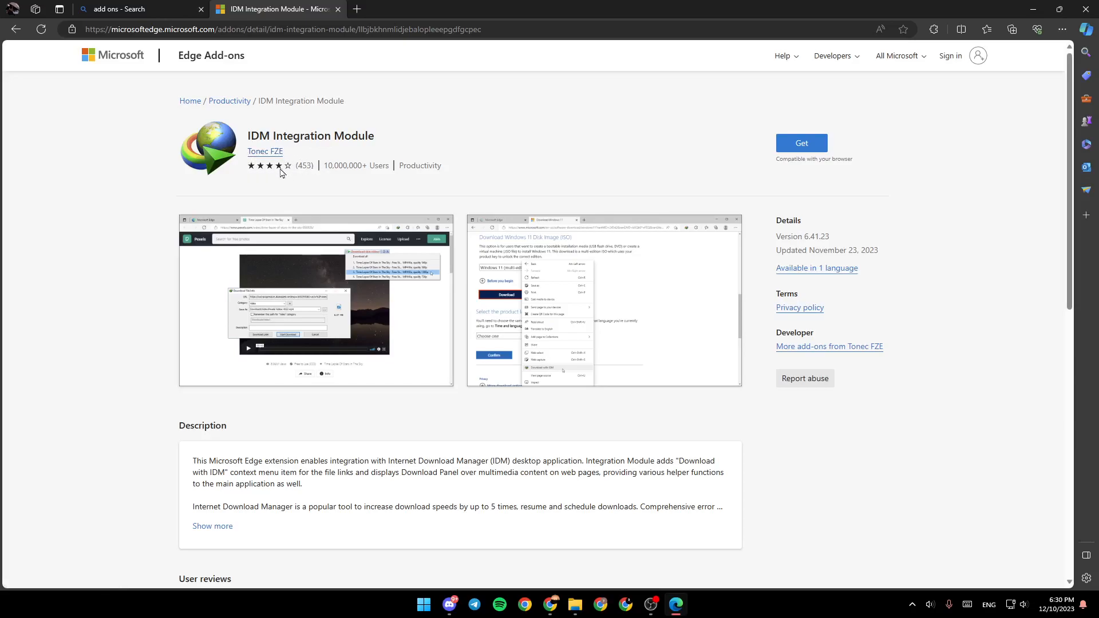
pyautogui.moveTo(334, 167)
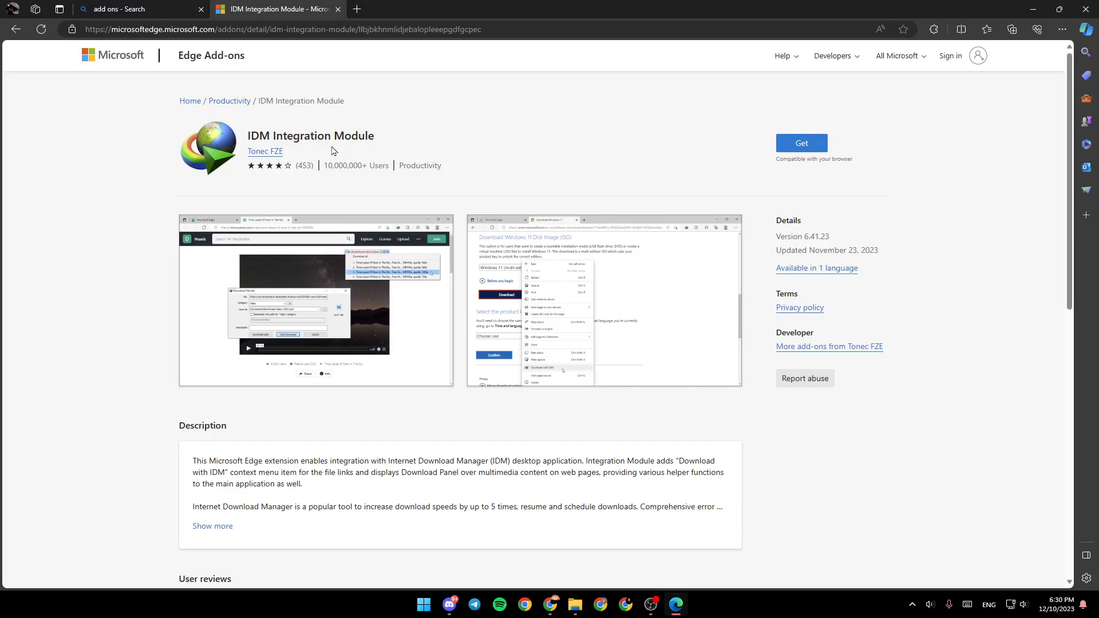
pyautogui.moveTo(401, 166)
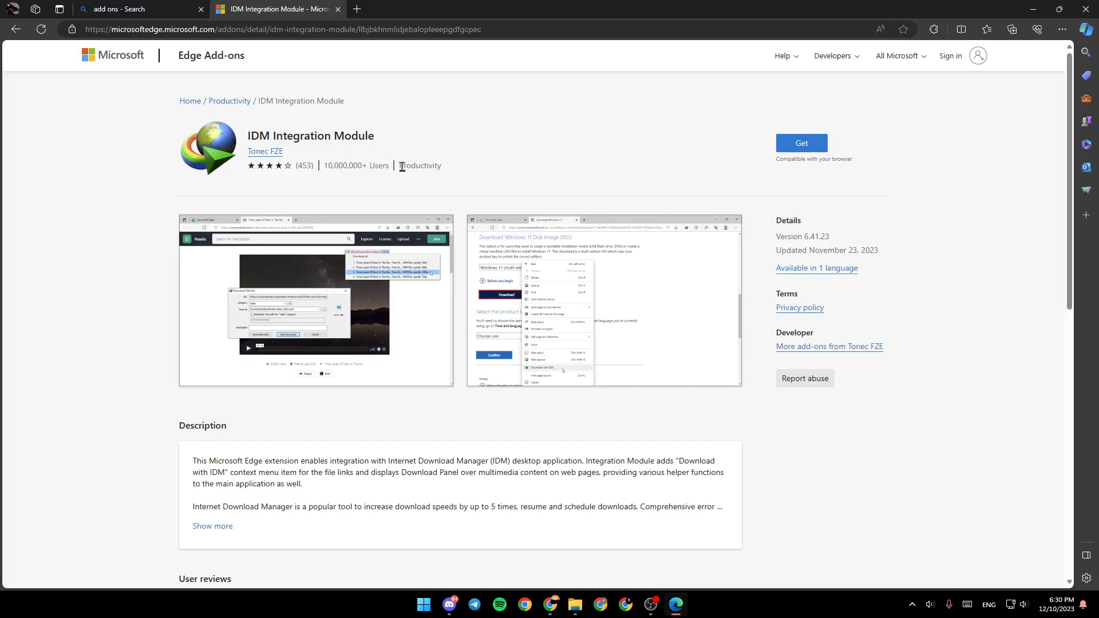
pyautogui.moveTo(32, 454)
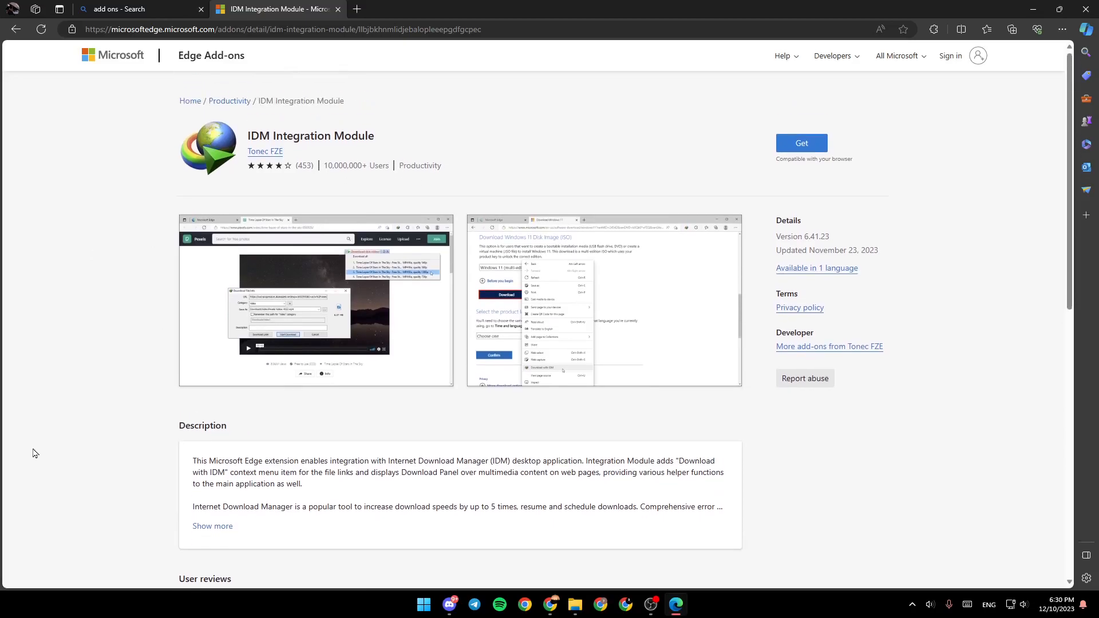
pyautogui.scroll(-3)
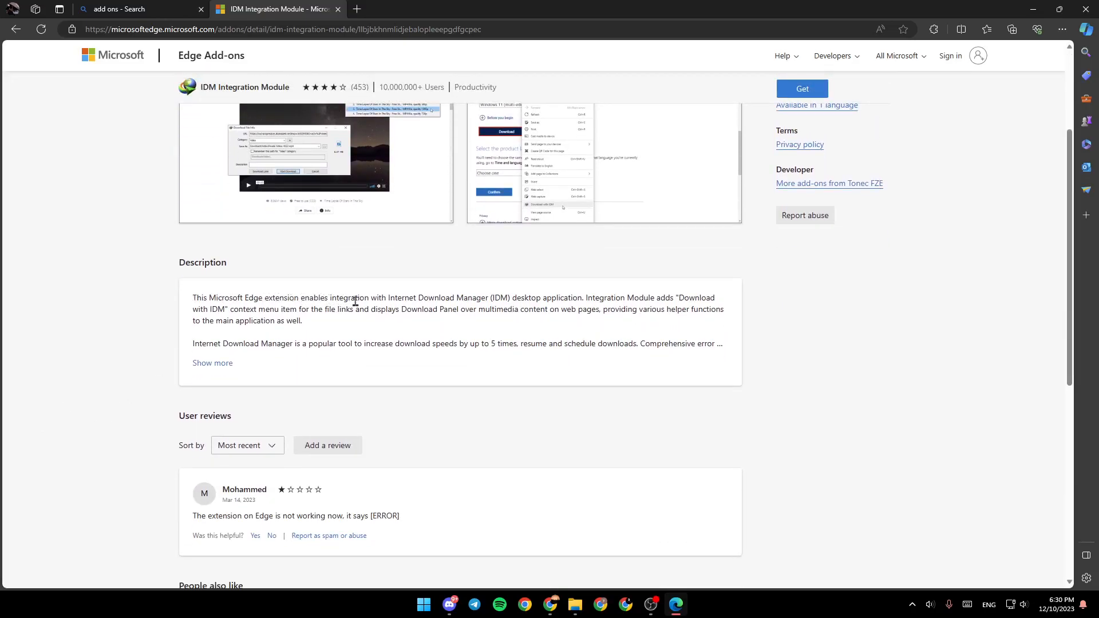
pyautogui.moveTo(515, 308)
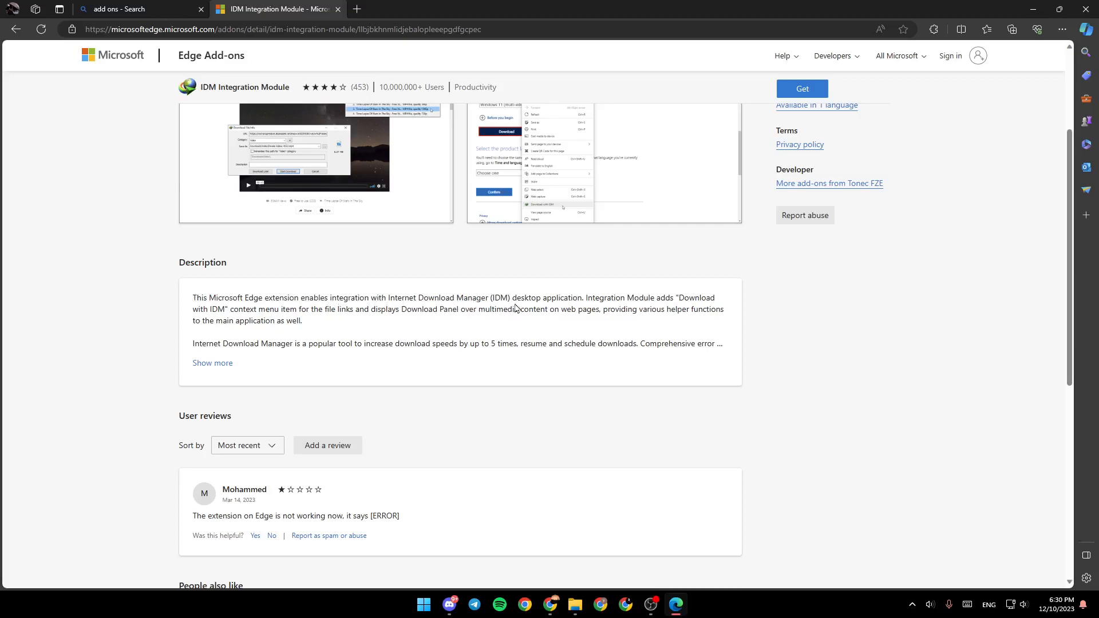
pyautogui.moveTo(594, 305)
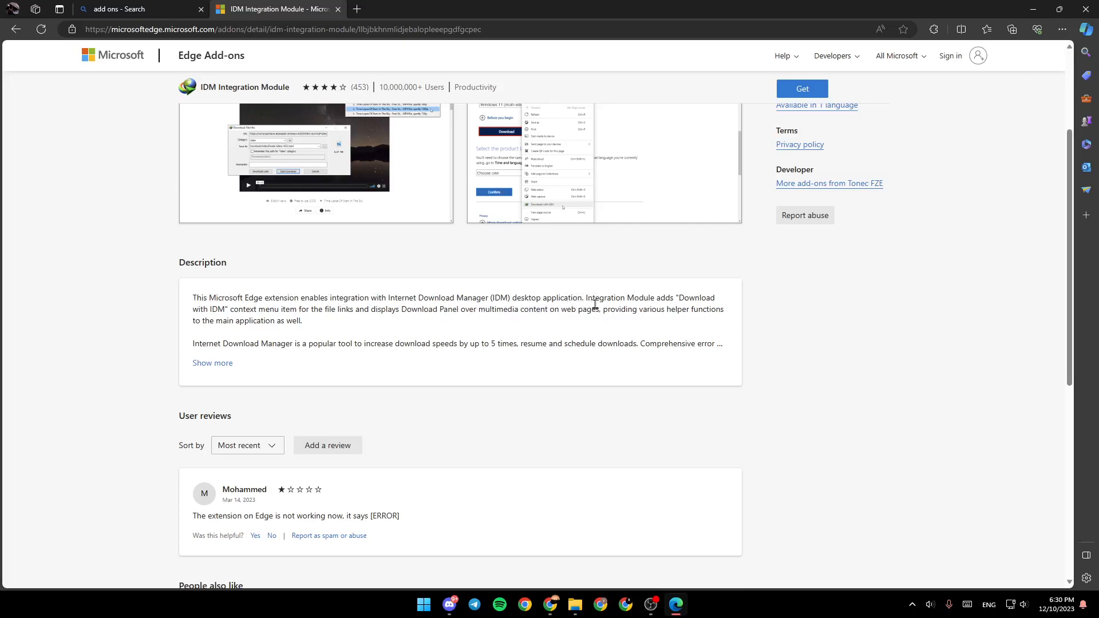
pyautogui.scroll(3)
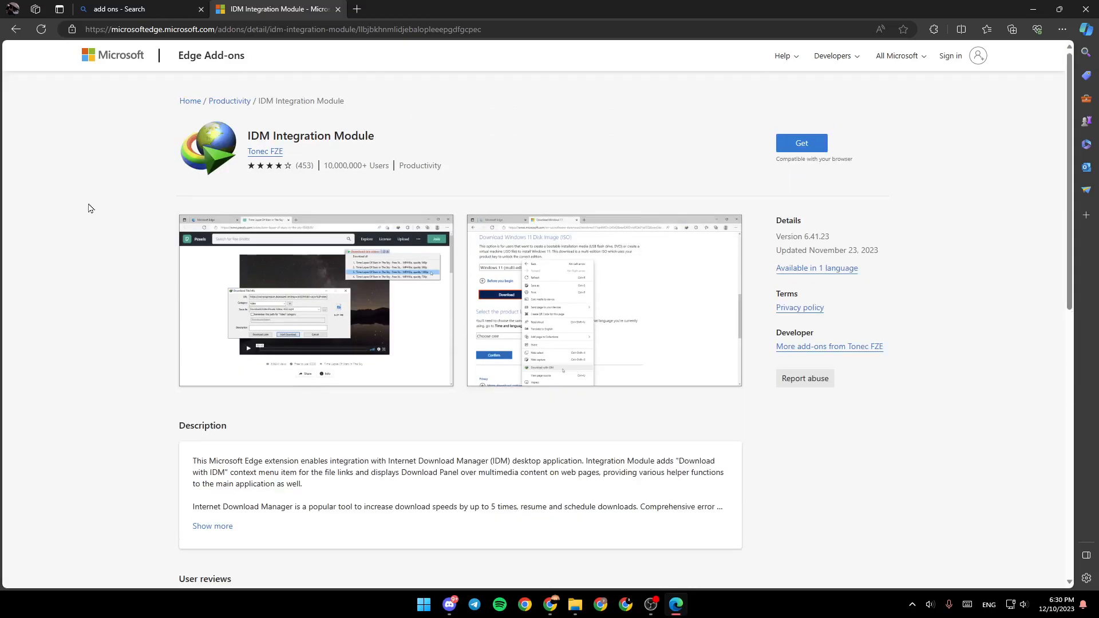
# Get IDM Integration Module and confirm adding the extension to Edge
pyautogui.click(800, 143)
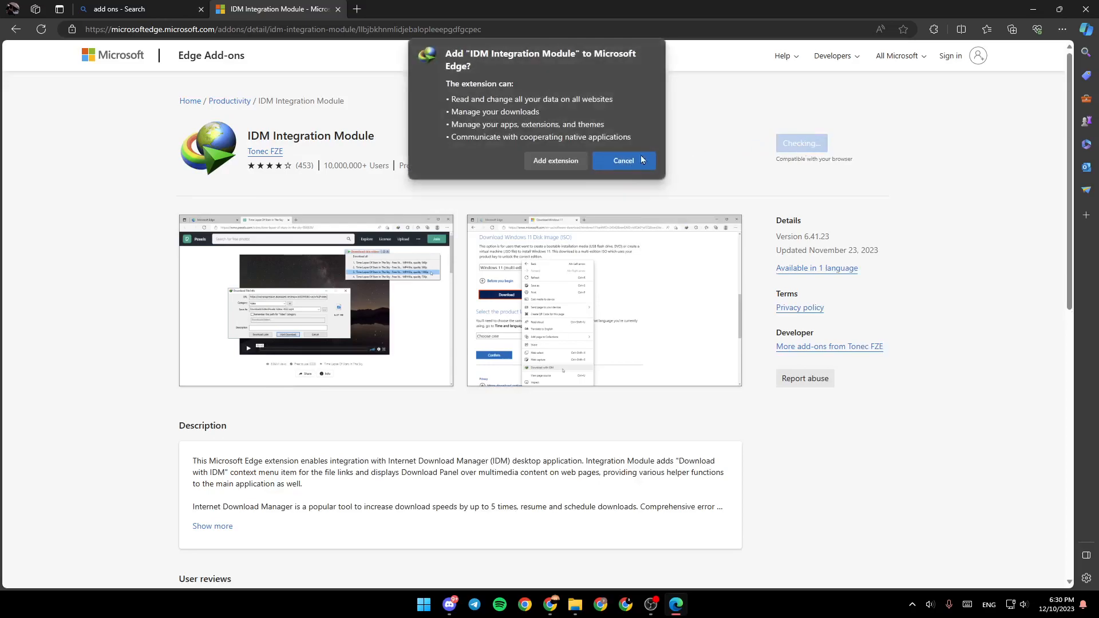
pyautogui.click(623, 161)
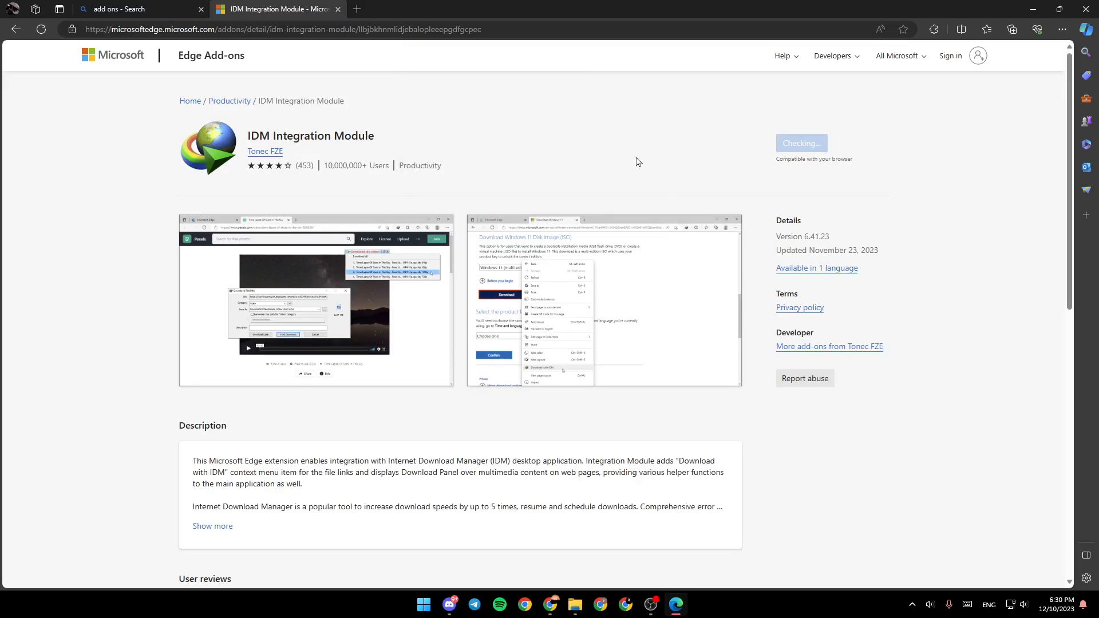
pyautogui.click(800, 143)
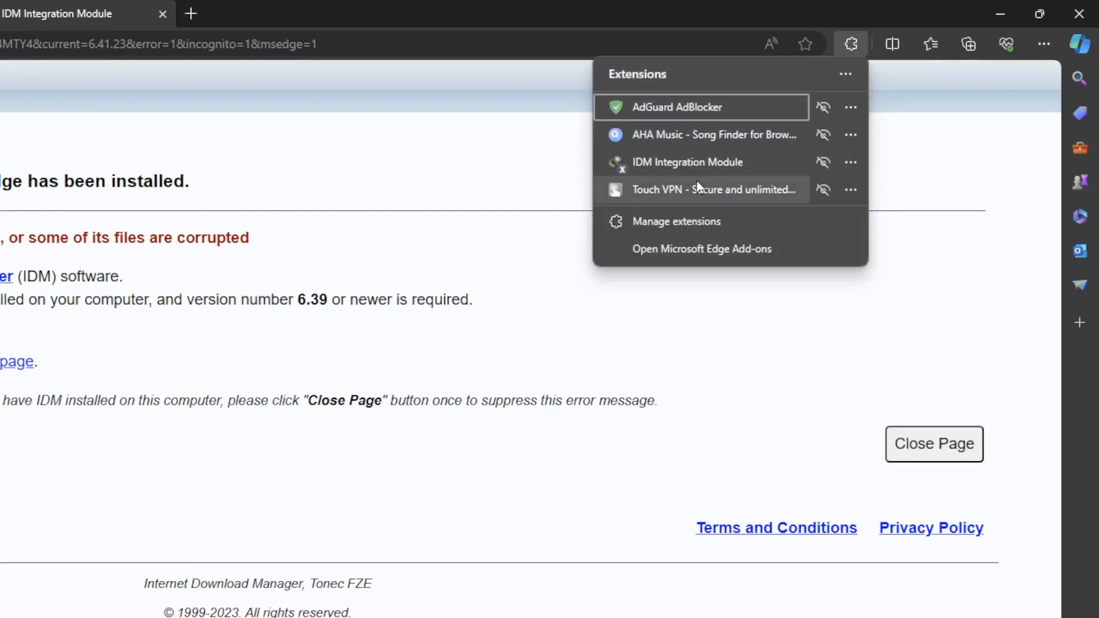
pyautogui.moveTo(694, 162)
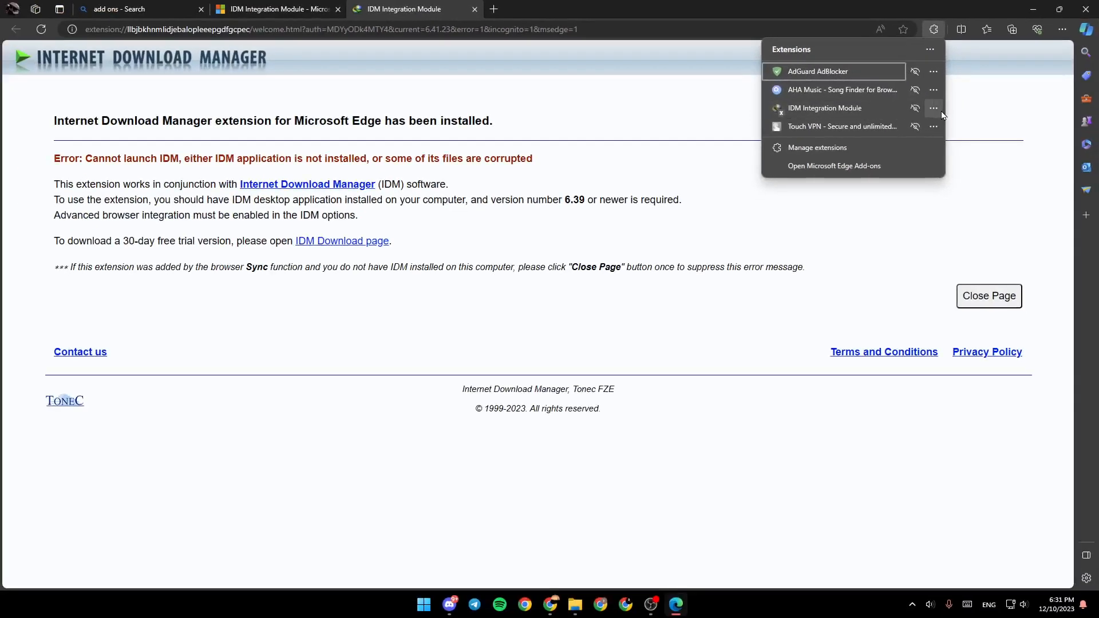
pyautogui.moveTo(963, 171)
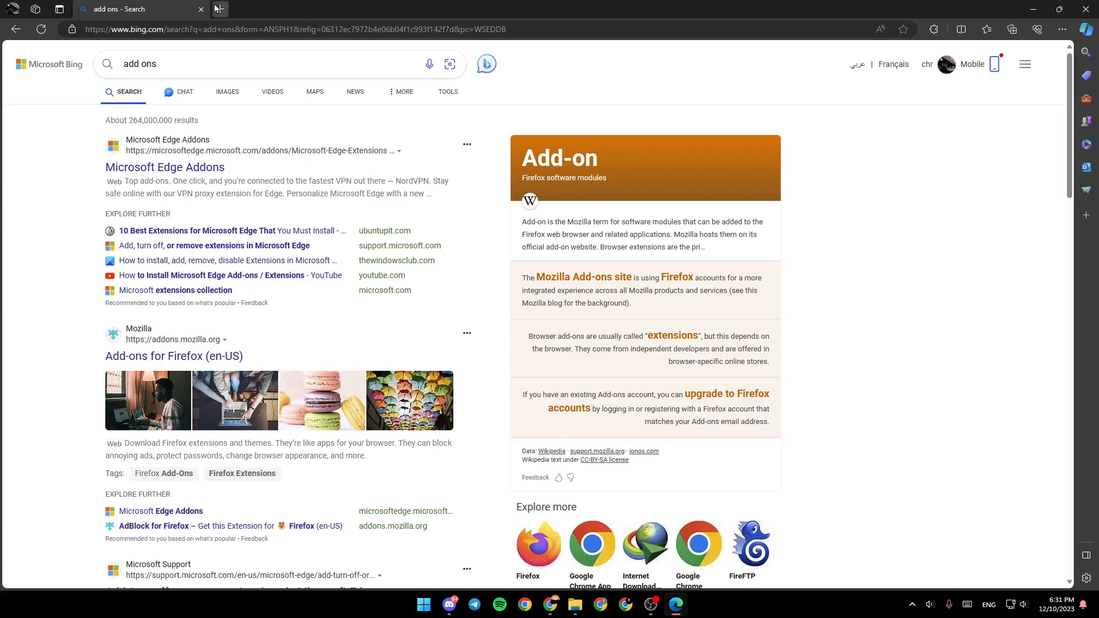
# Close the search tab, leaving a single new tab on Microsoft Start
pyautogui.click(218, 9)
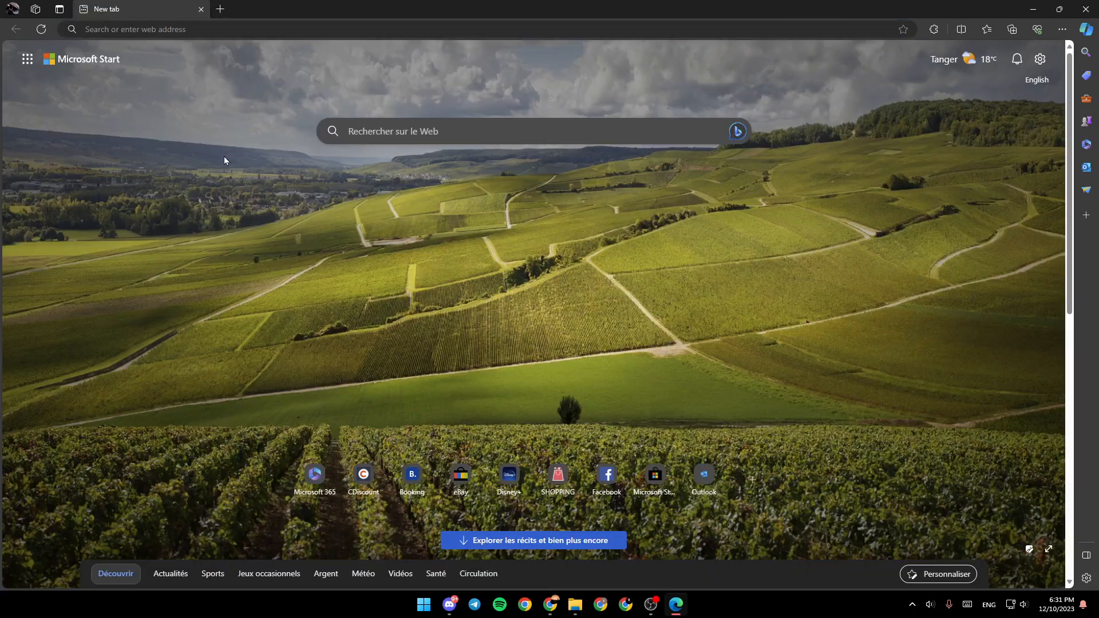
pyautogui.moveTo(942, 154)
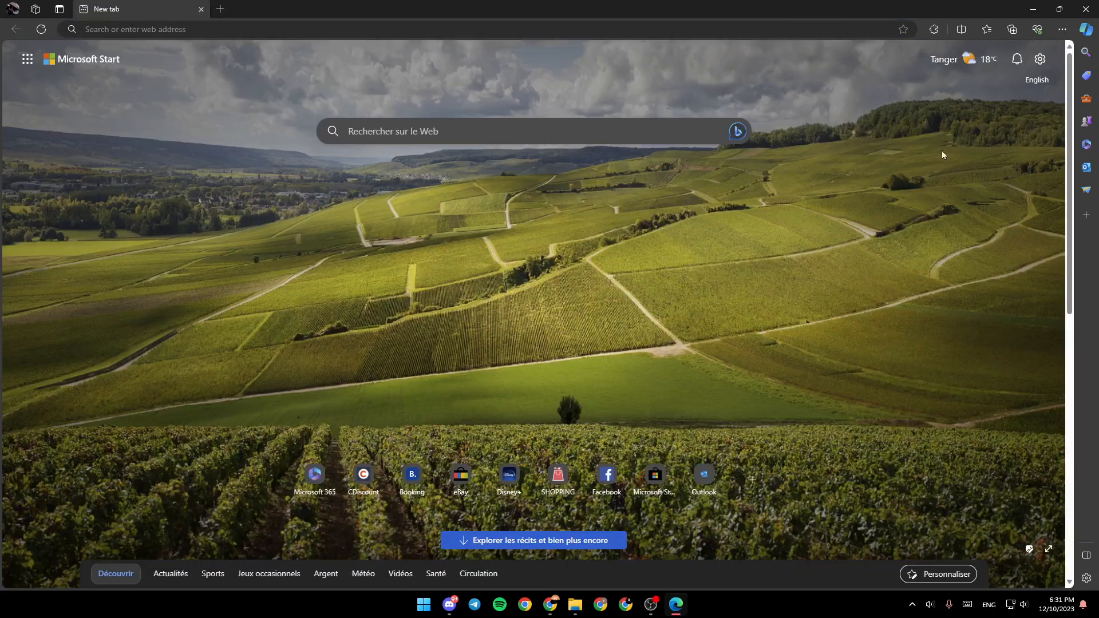